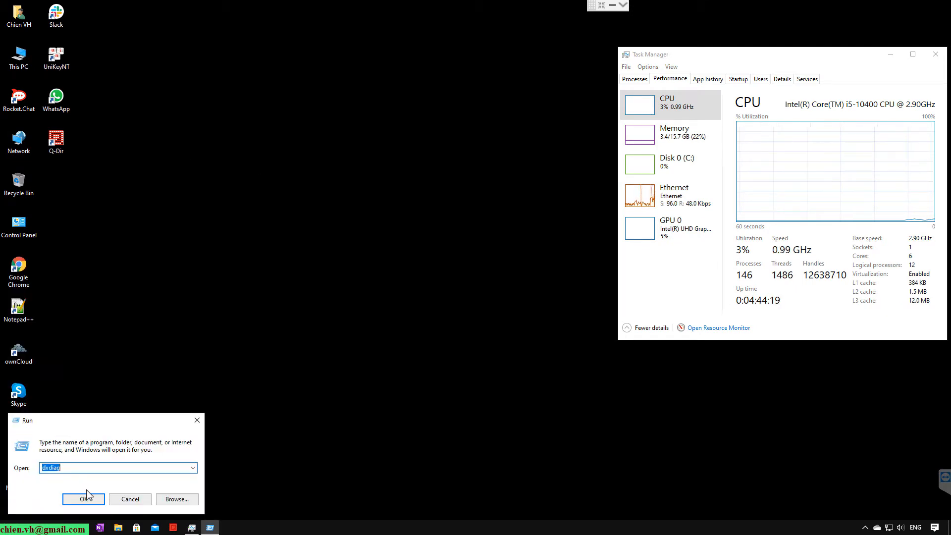
Step: Run dxdiag, read the System tab's processor, memory and DirectX details, then close it
{"action": "left_click", "coordinate": [83, 499]}
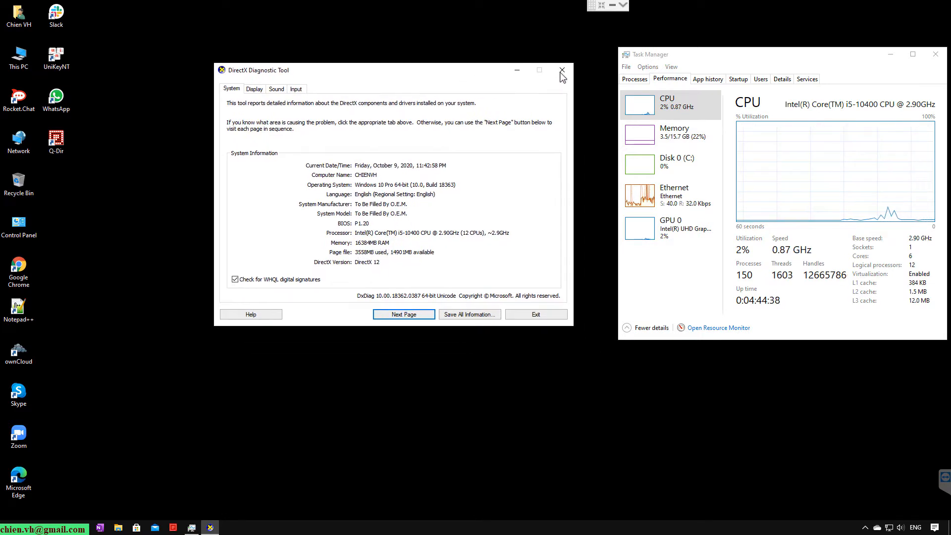
{"action": "left_click", "coordinate": [560, 70]}
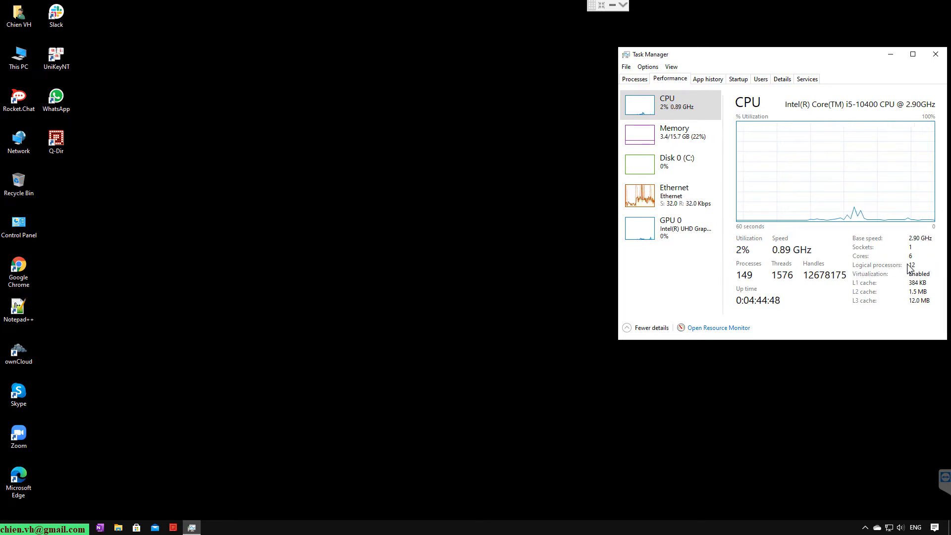
{"action": "mouse_move", "coordinate": [213, 310]}
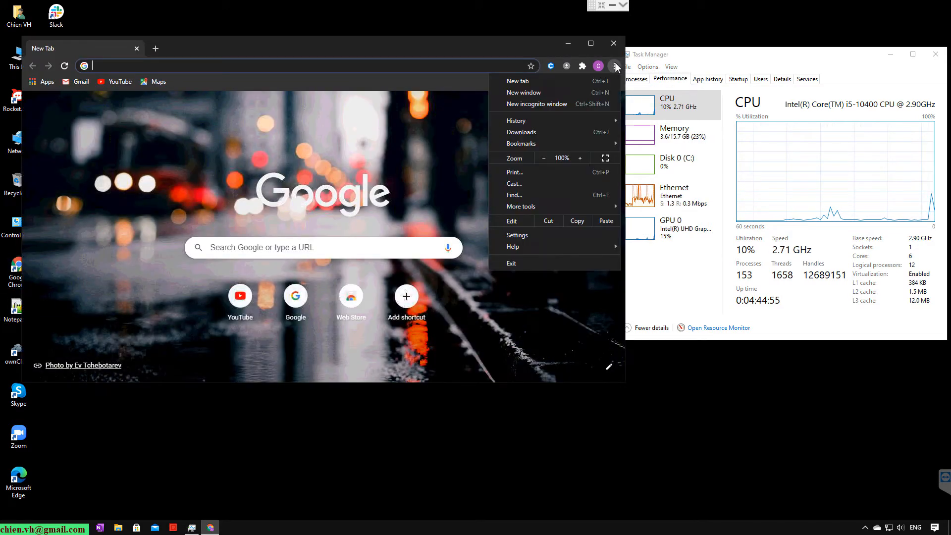
Step: Start a new incognito window from Chrome's menu
{"action": "left_click", "coordinate": [536, 104]}
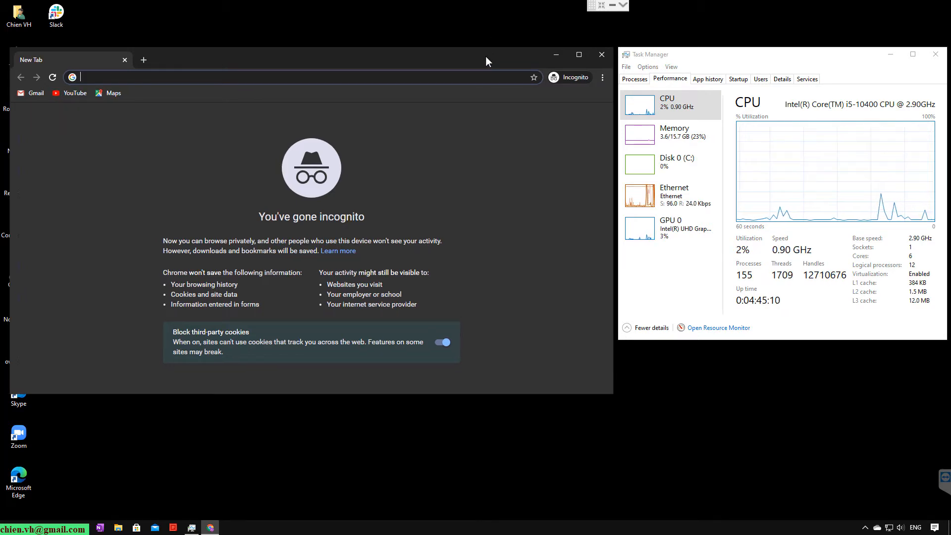
{"action": "mouse_move", "coordinate": [416, 38]}
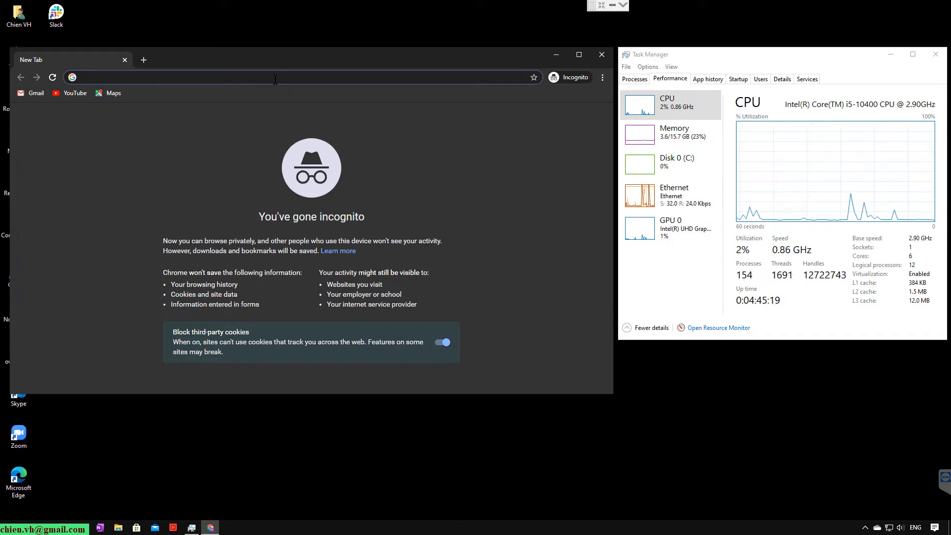
Step: Load nytimes.com in the incognito window and bookmark it to the bookmarks bar
{"action": "type", "text": "newyou"}
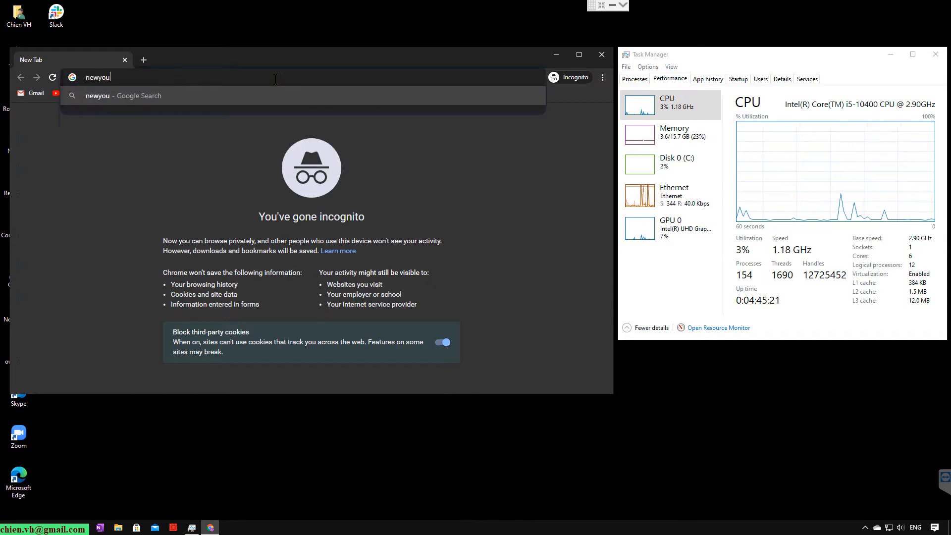
{"action": "key", "text": "Return"}
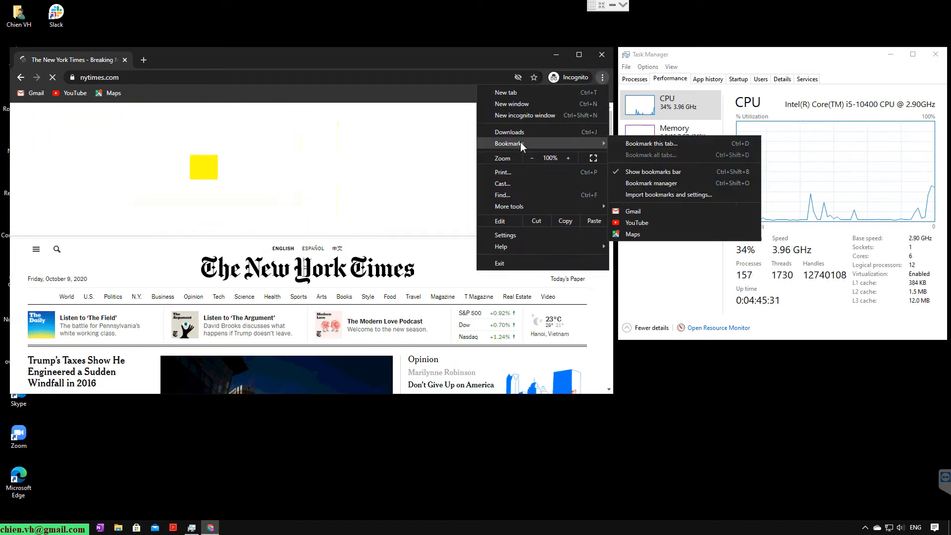
{"action": "left_click", "coordinate": [651, 144]}
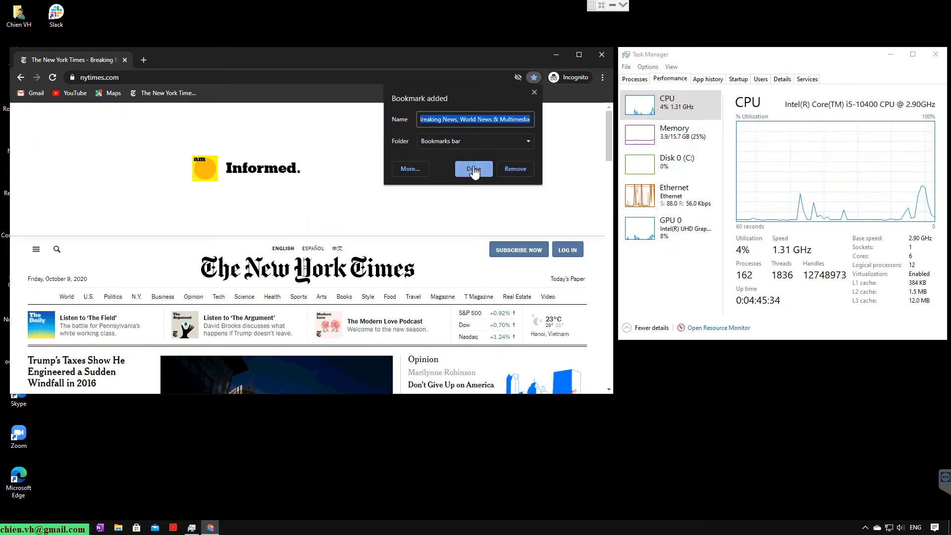
{"action": "left_click", "coordinate": [474, 169]}
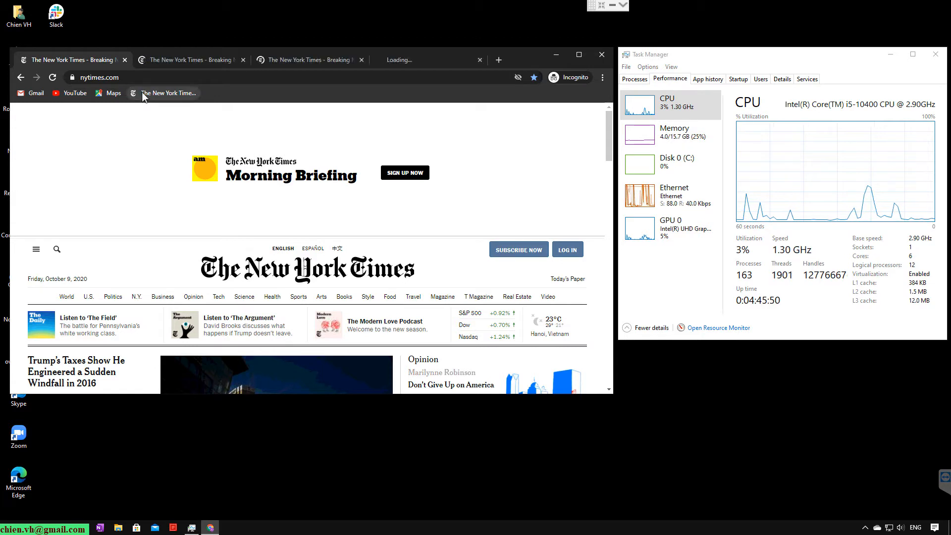
Step: Open around a hundred New York Times tabs from the bookmarks-bar bookmark
{"action": "left_click", "coordinate": [498, 60]}
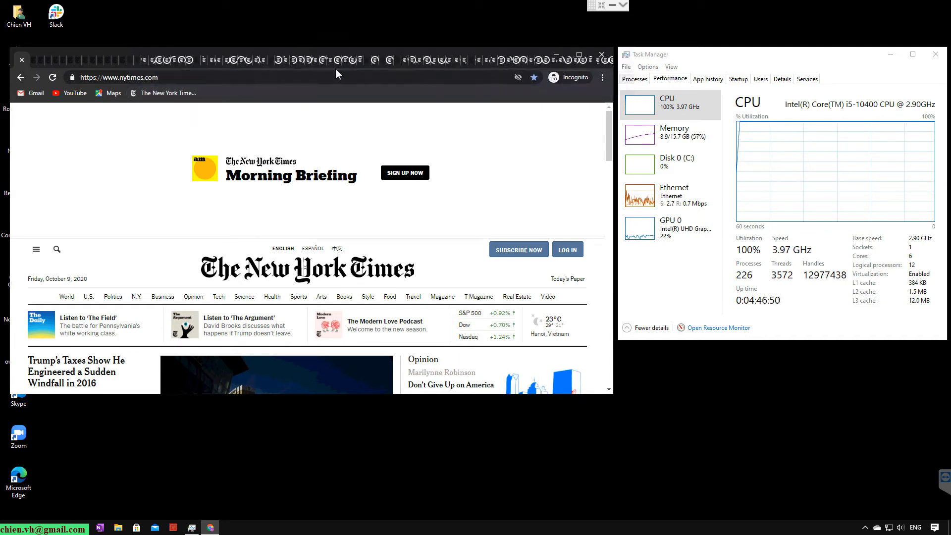
{"action": "mouse_move", "coordinate": [395, 108]}
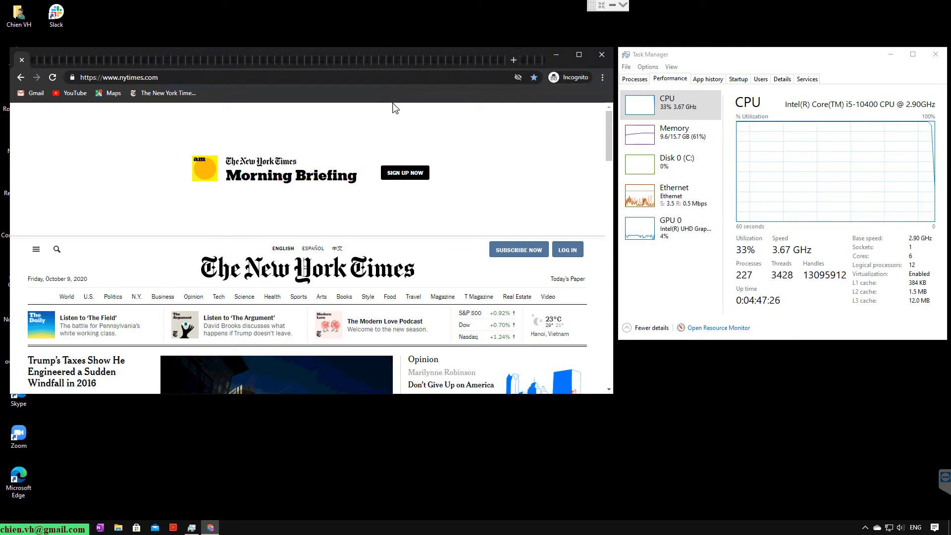
{"action": "mouse_move", "coordinate": [507, 115]}
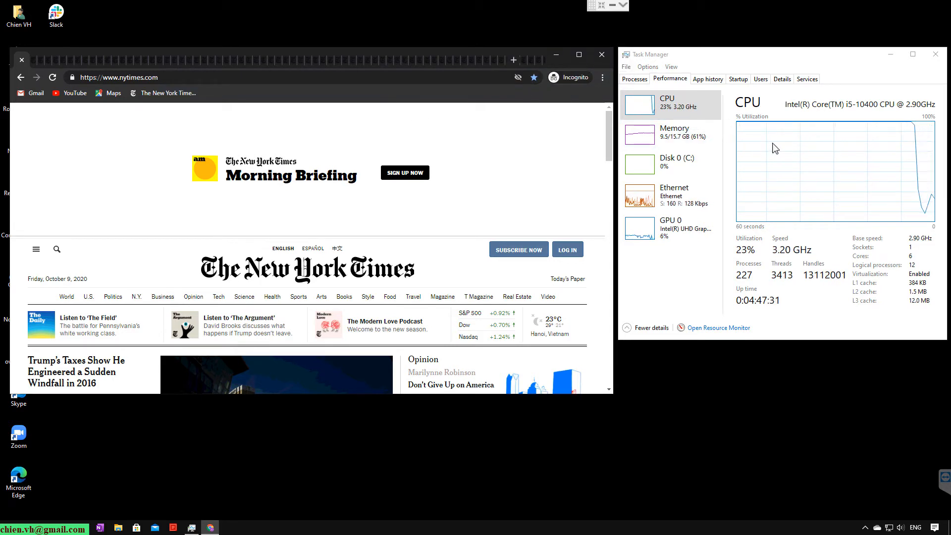
{"action": "mouse_move", "coordinate": [789, 140]}
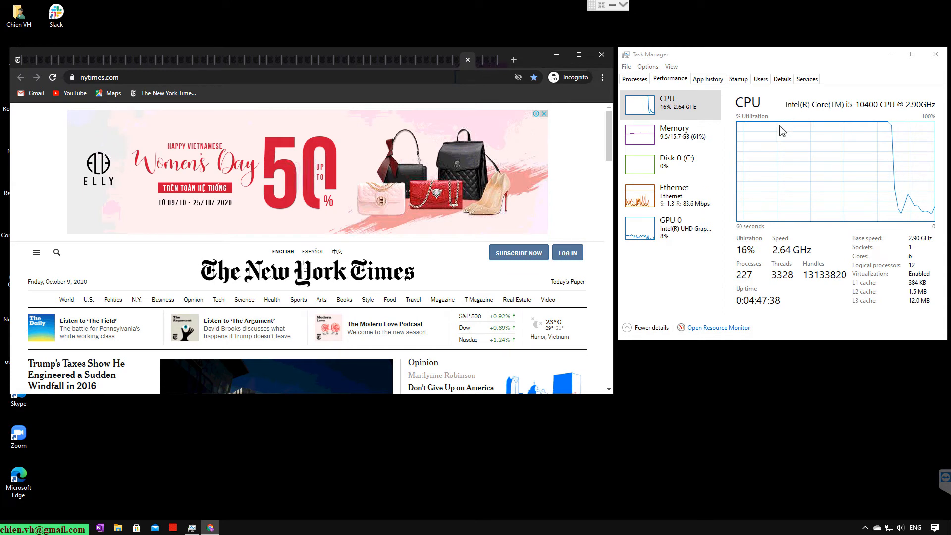
{"action": "mouse_move", "coordinate": [688, 137]}
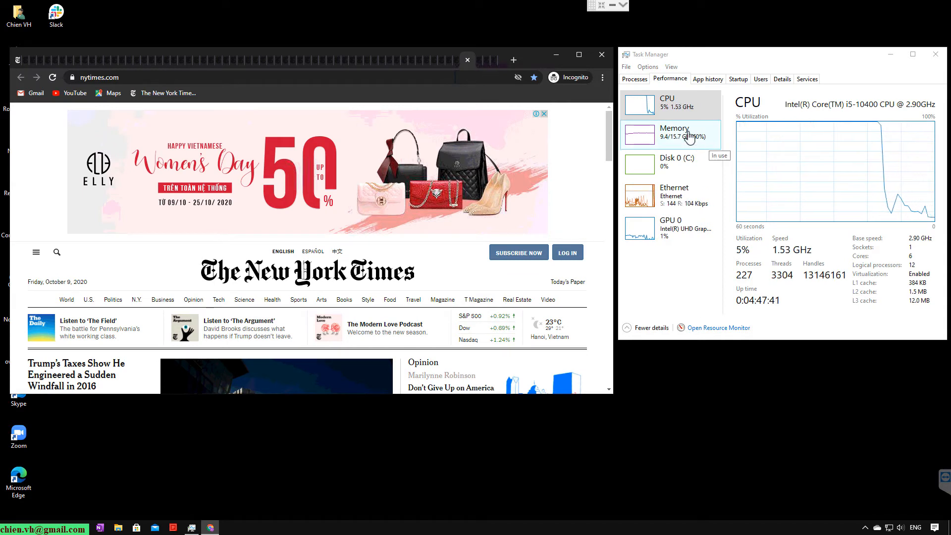
{"action": "mouse_move", "coordinate": [716, 127]}
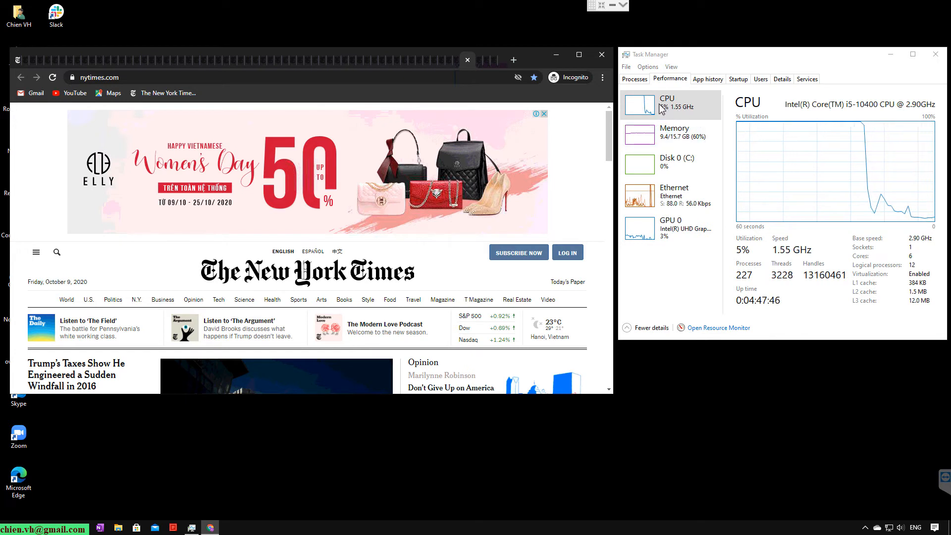
{"action": "mouse_move", "coordinate": [666, 116]}
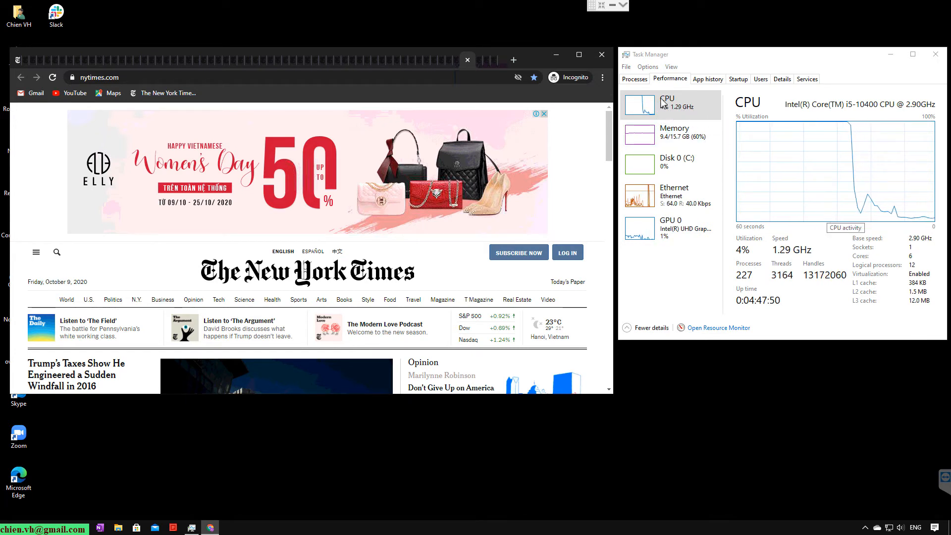
{"action": "mouse_move", "coordinate": [750, 152]}
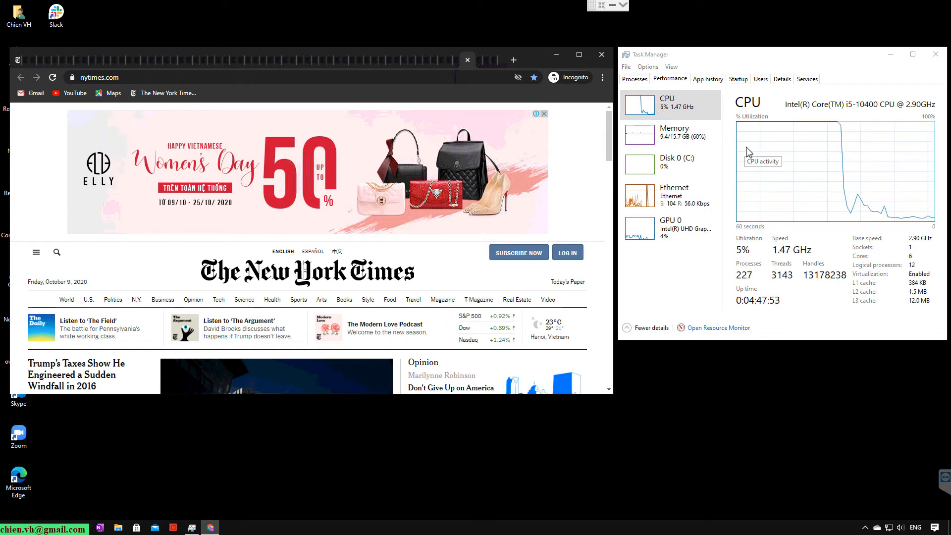
{"action": "mouse_move", "coordinate": [683, 116]}
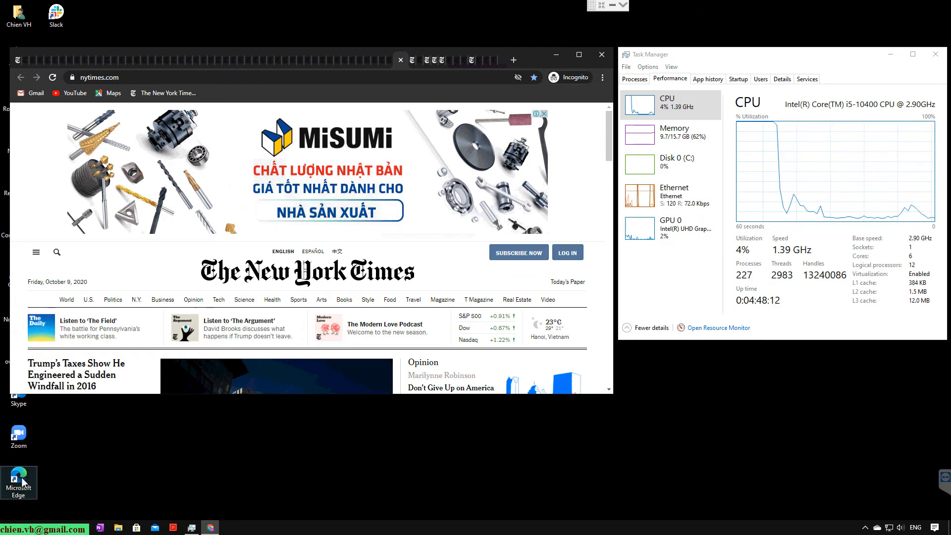
{"action": "left_click", "coordinate": [19, 482]}
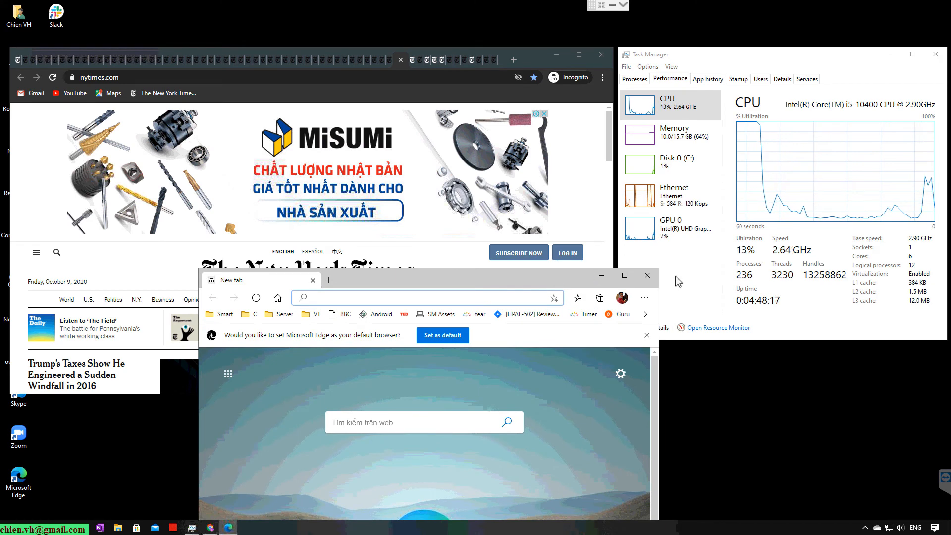
{"action": "left_click", "coordinate": [647, 276]}
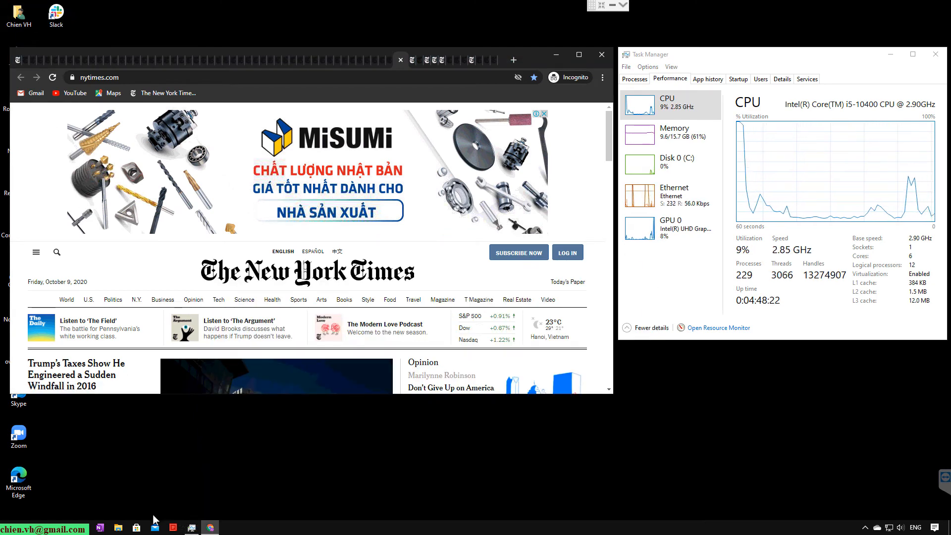
{"action": "left_click", "coordinate": [117, 527]}
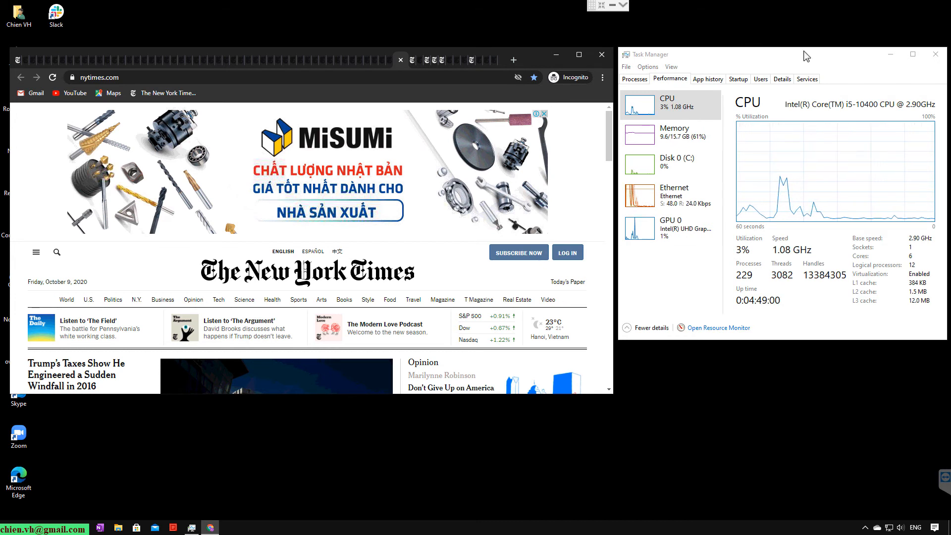
{"action": "mouse_move", "coordinate": [619, 24]}
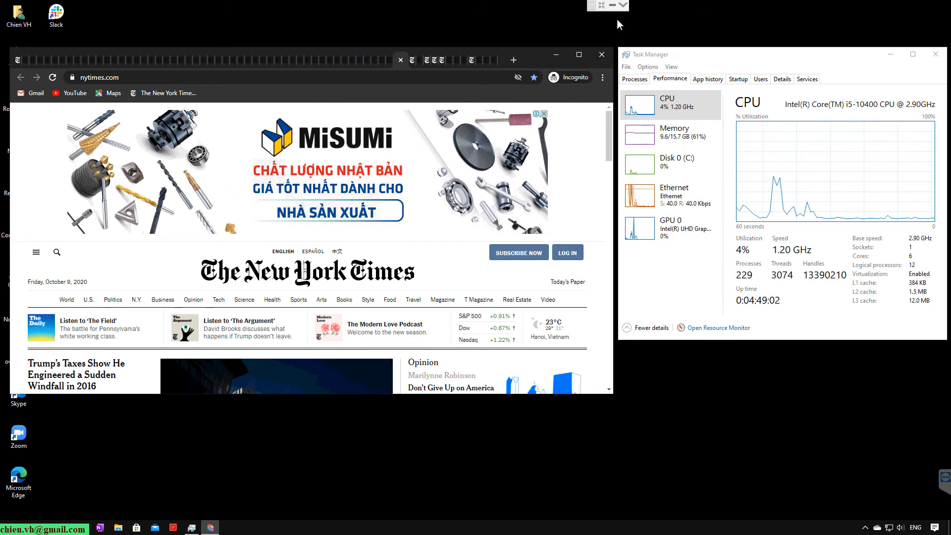